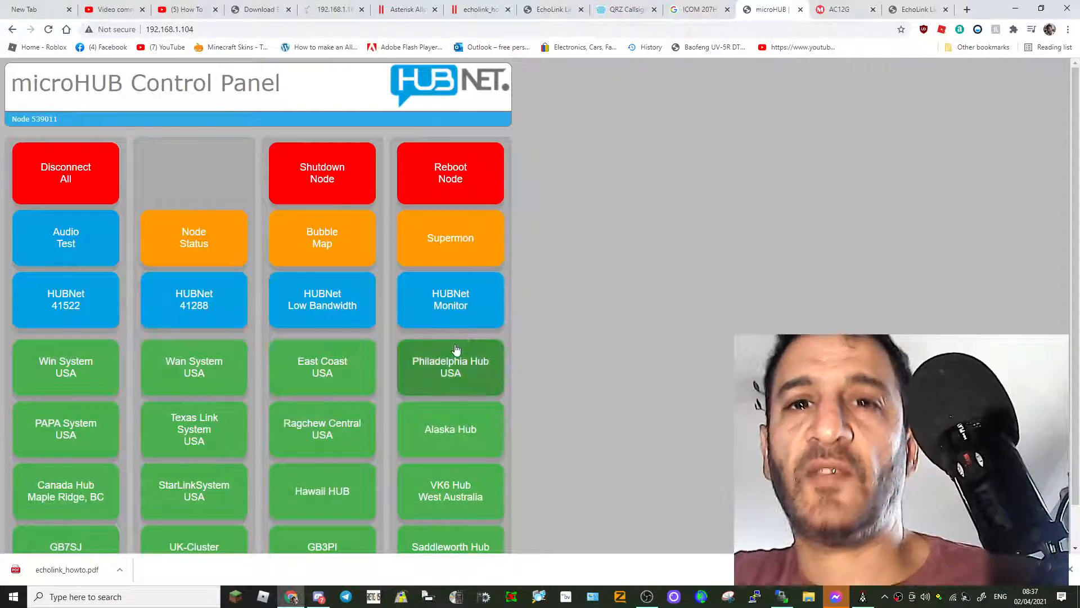
- Open the Supermon monitor for node 539011, showing its established link to node 49171
left_click(65, 299)
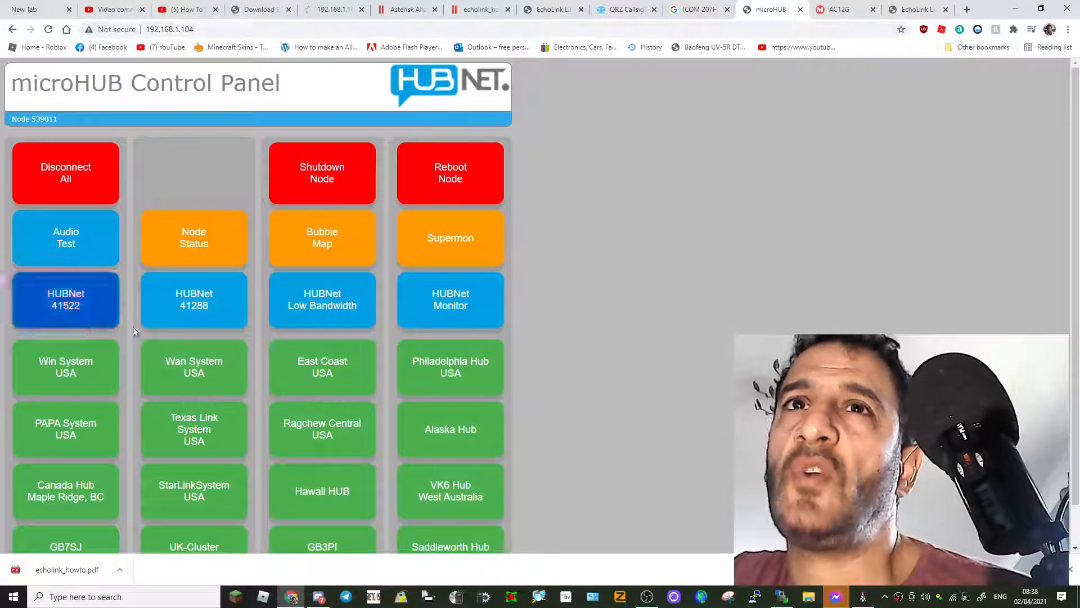
left_click(65, 299)
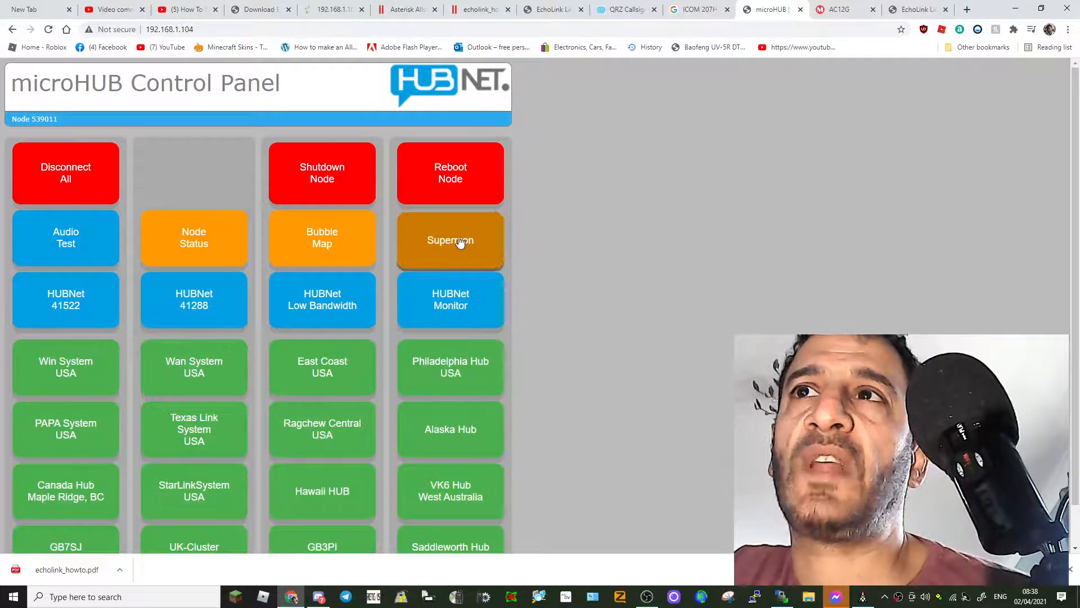
left_click(450, 240)
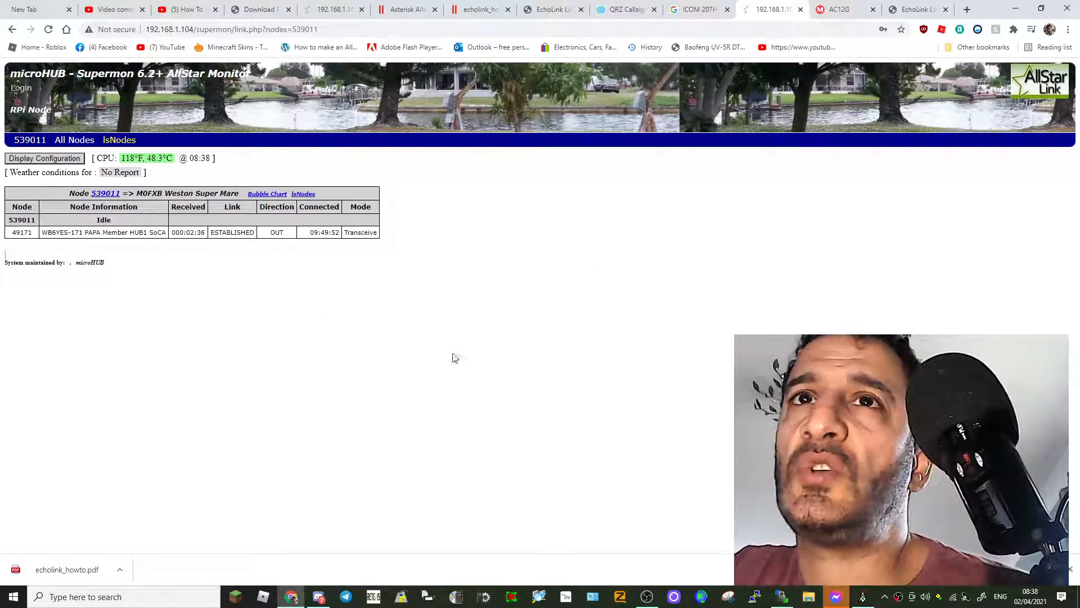
mouse_move(279, 316)
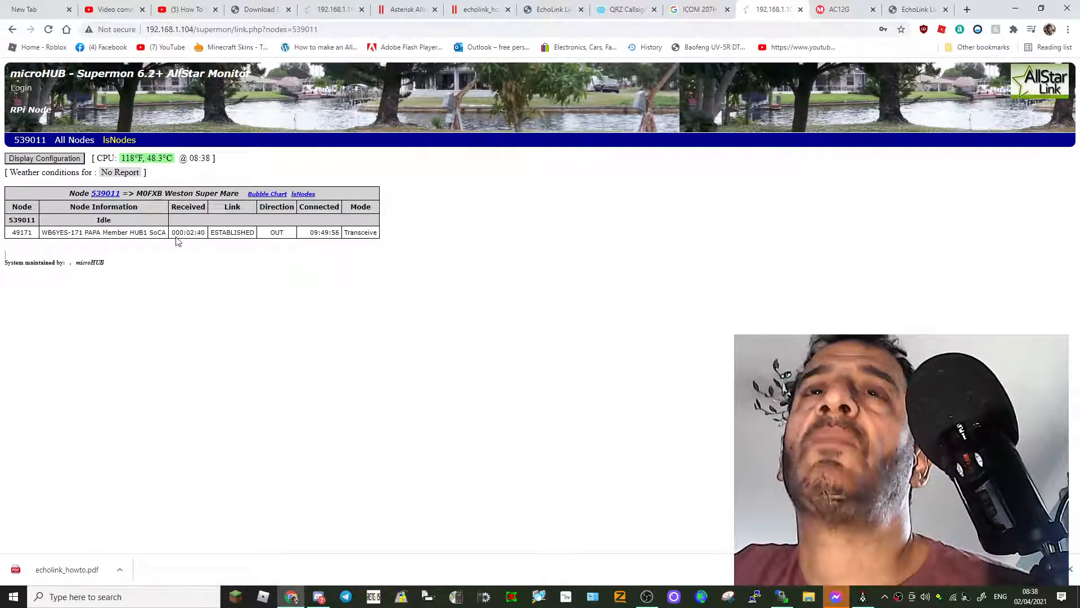
- Log in to the Manager Login dialog as admin with the manager password
left_click(20, 88)
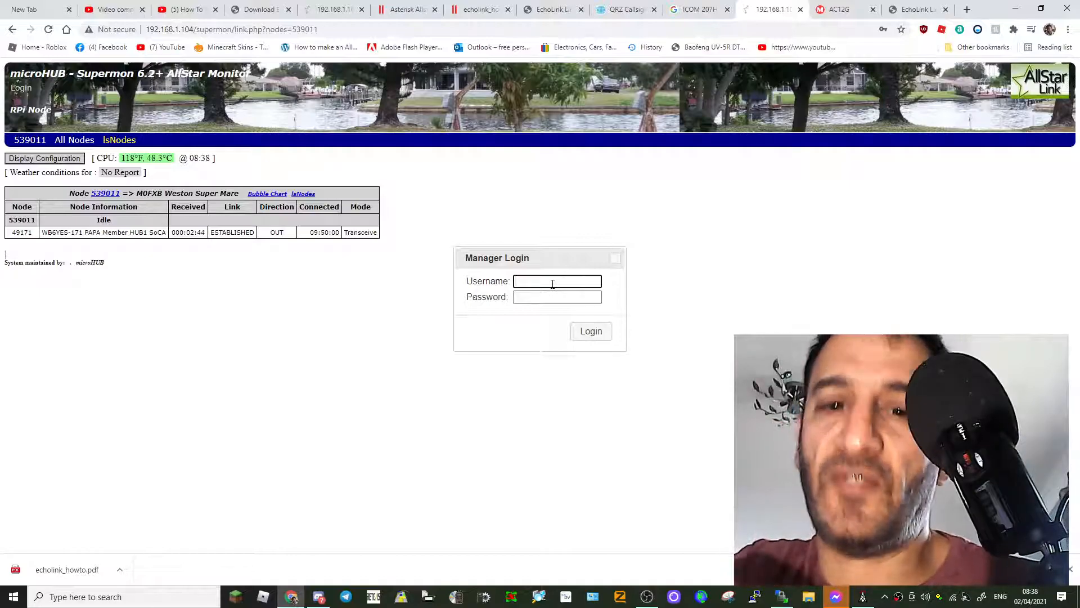
type("admin")
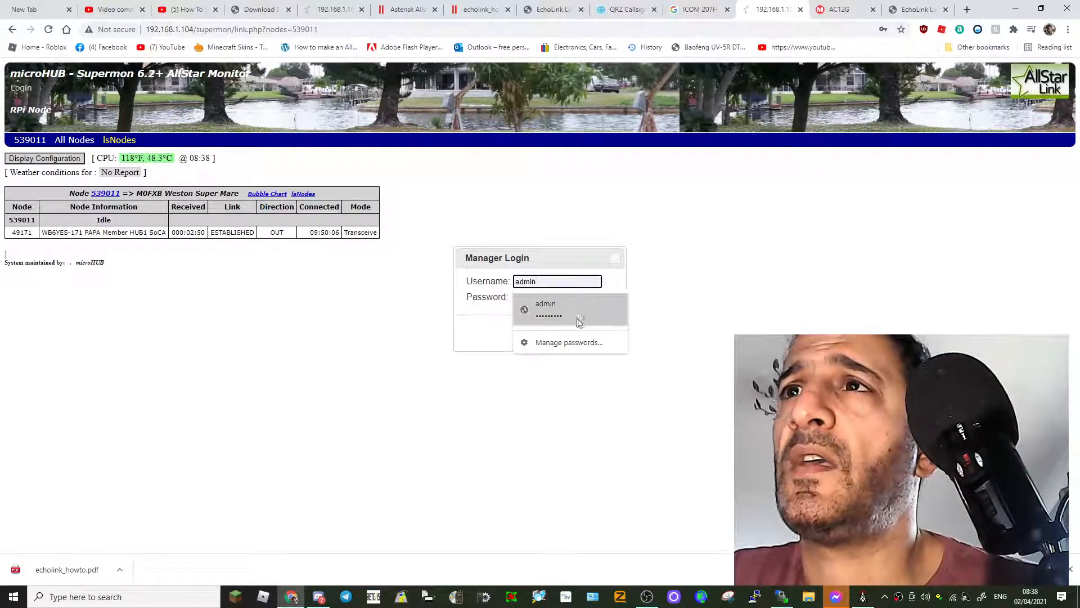
left_click(556, 297)
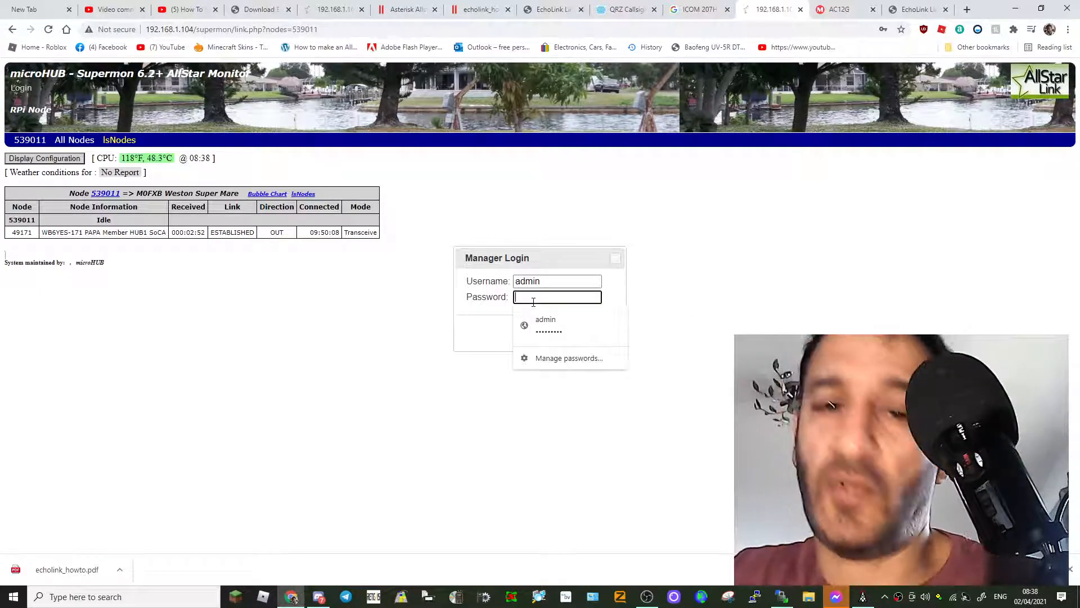
type("*")
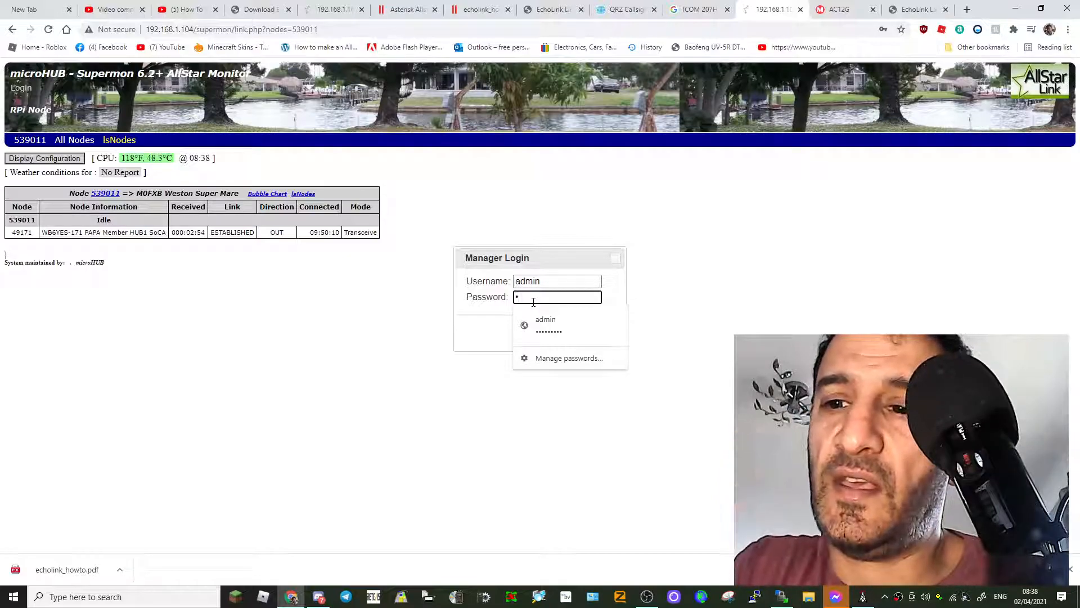
type("••••")
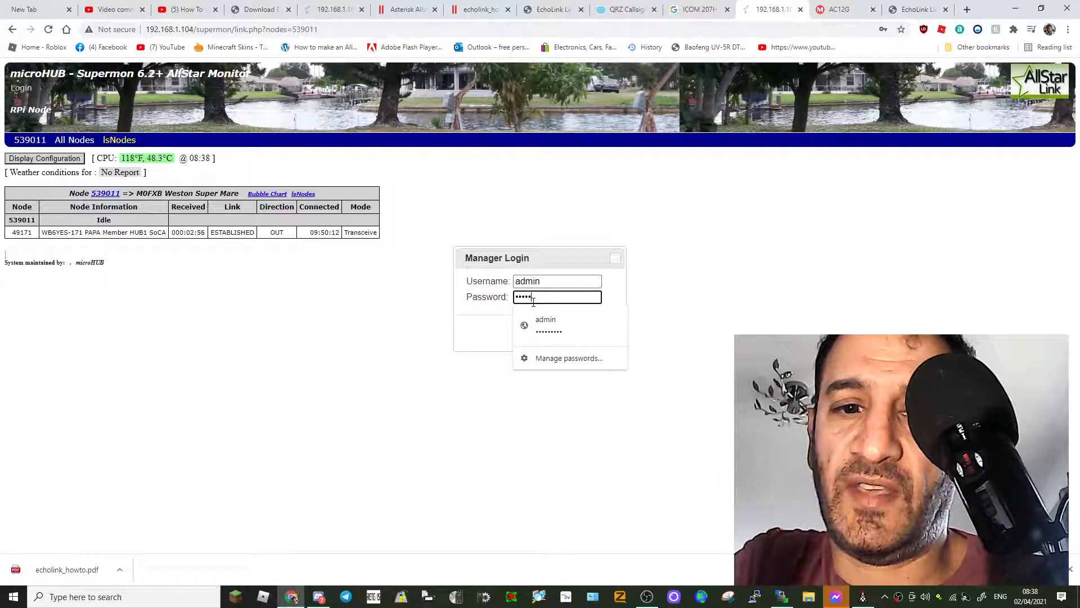
type("••")
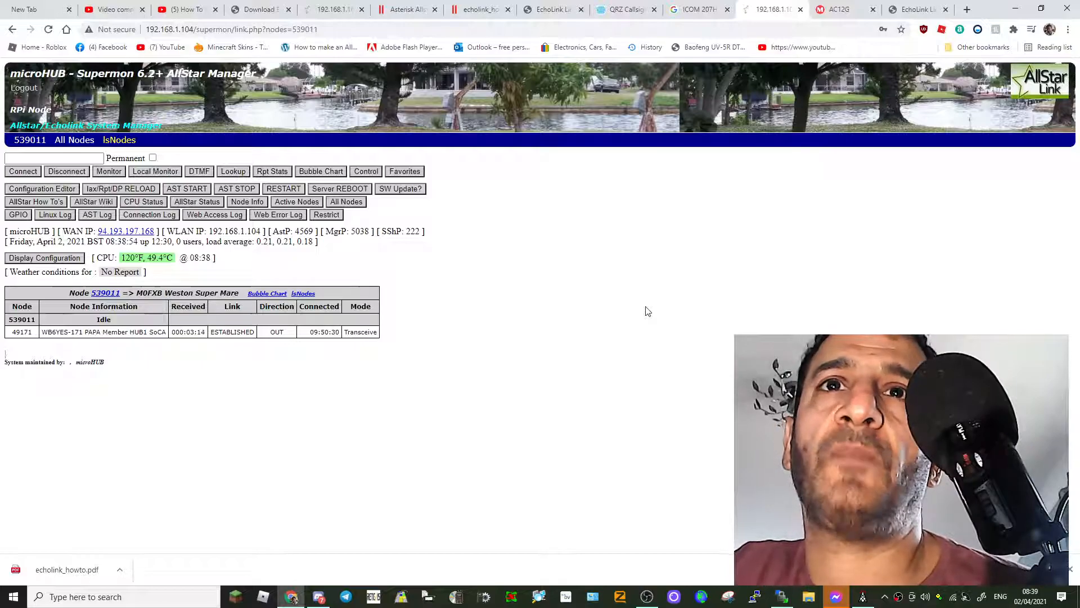
mouse_move(62, 363)
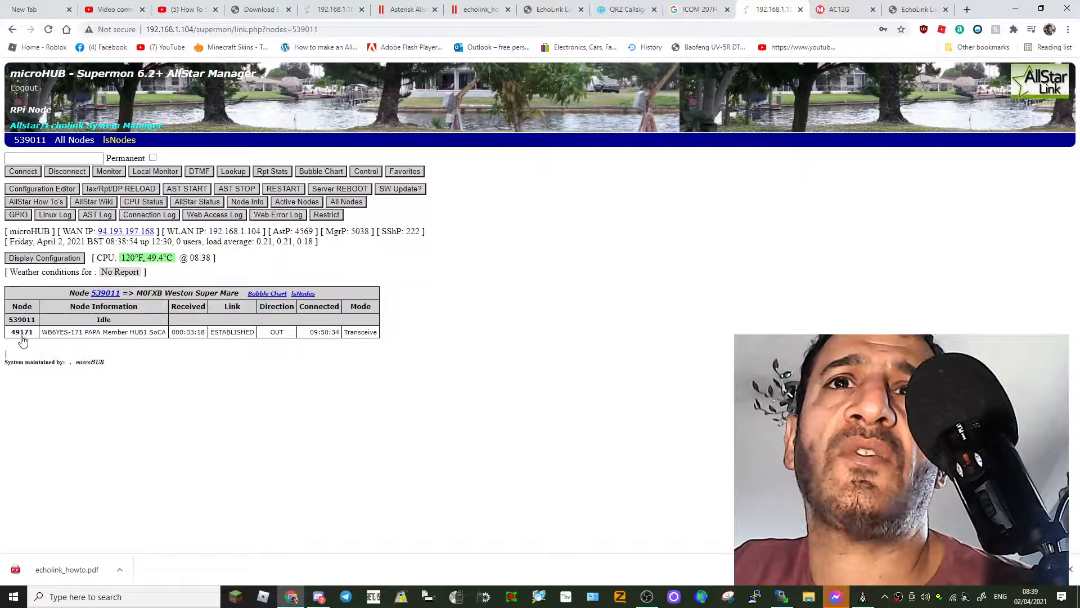
- Disconnect node 49171 from node 539011 and confirm the prompt
left_click(54, 159)
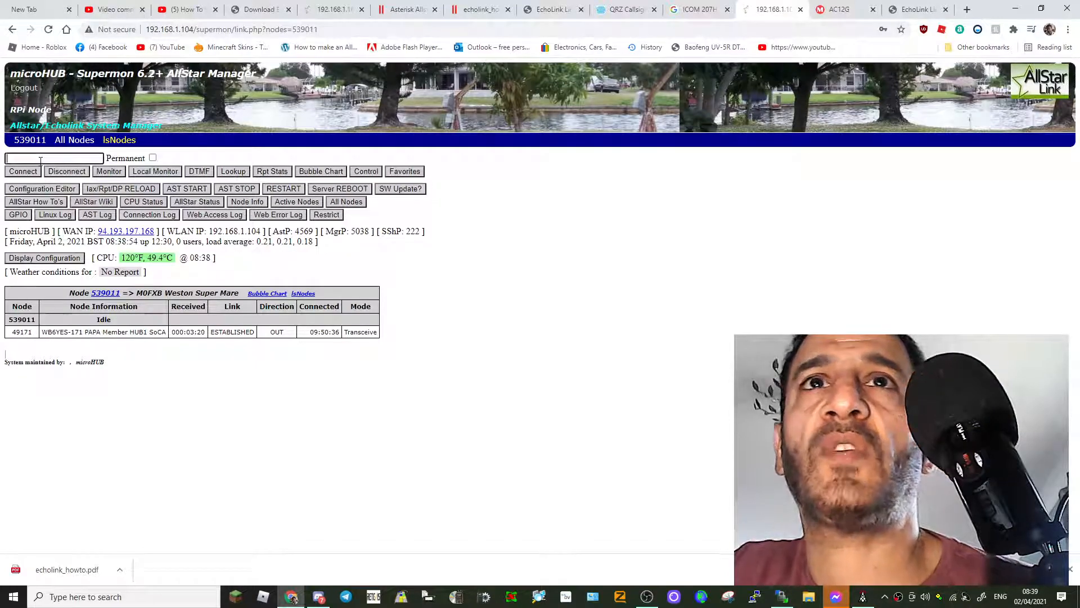
type("4")
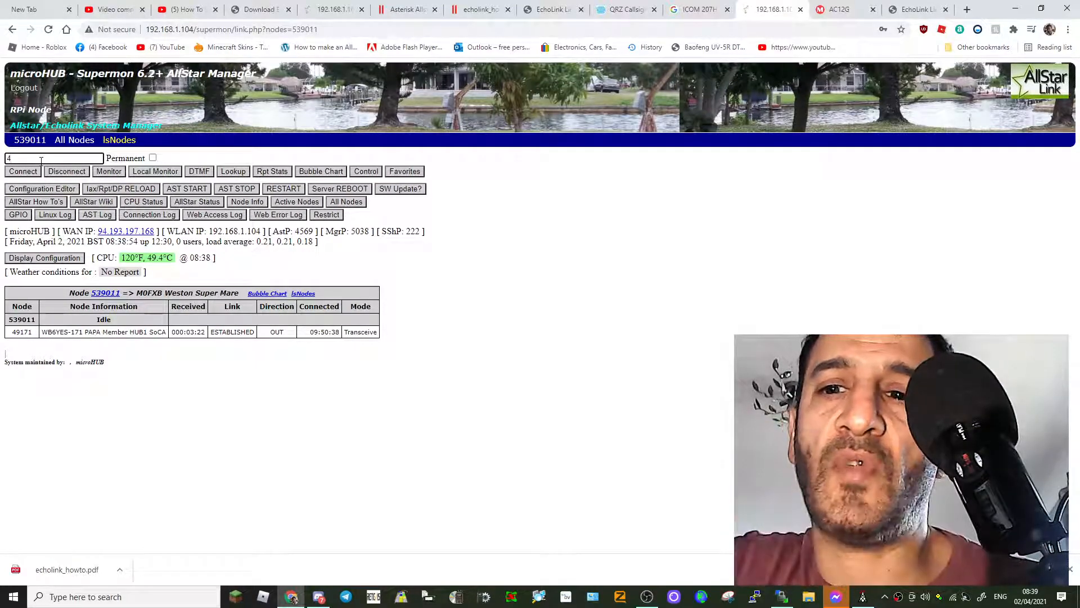
type("9171")
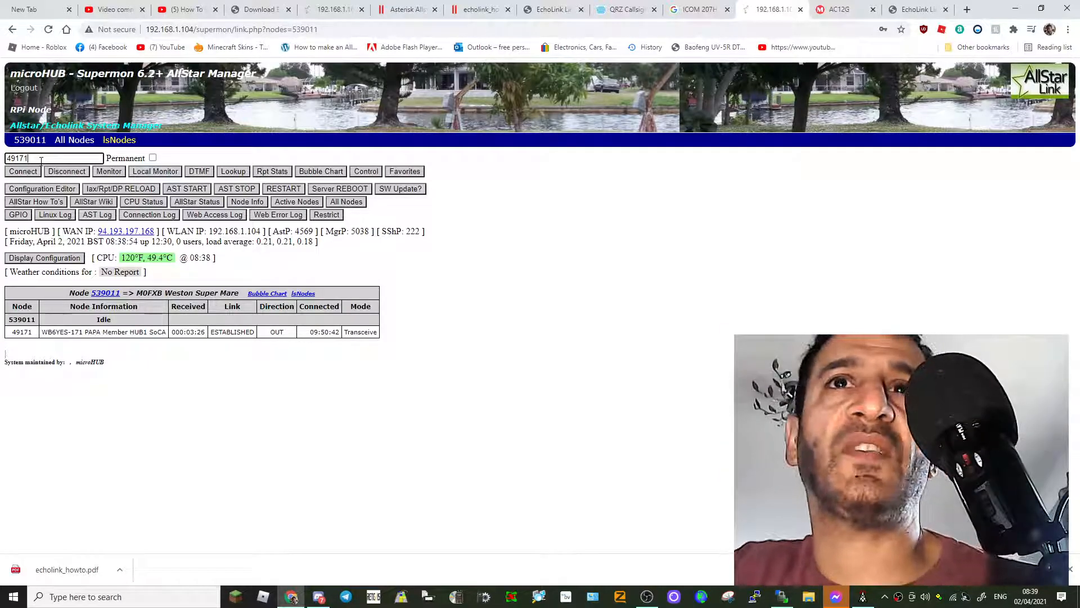
left_click(67, 171)
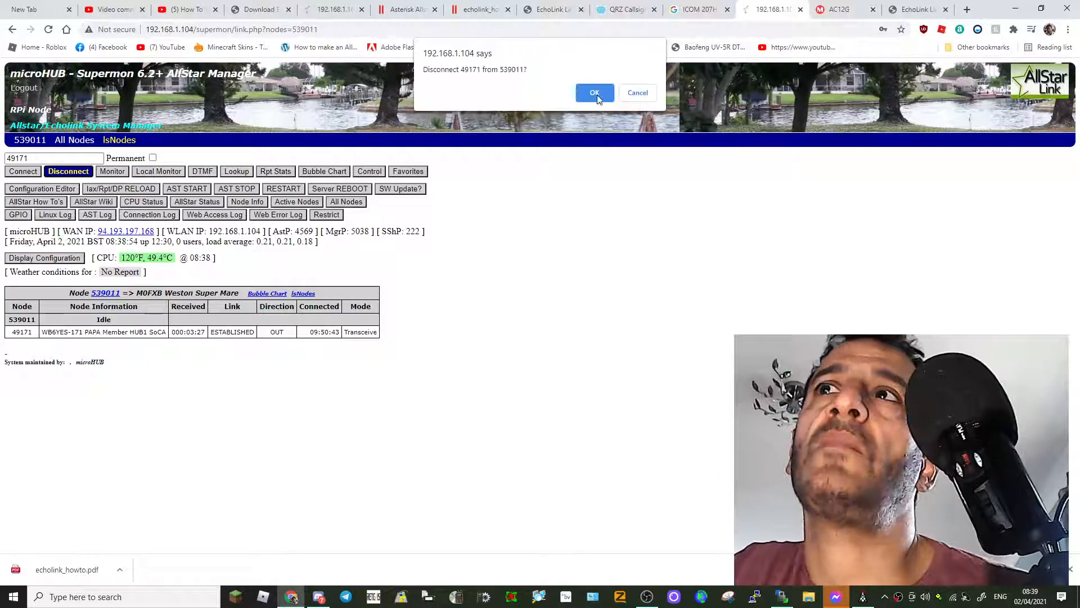
left_click(594, 93)
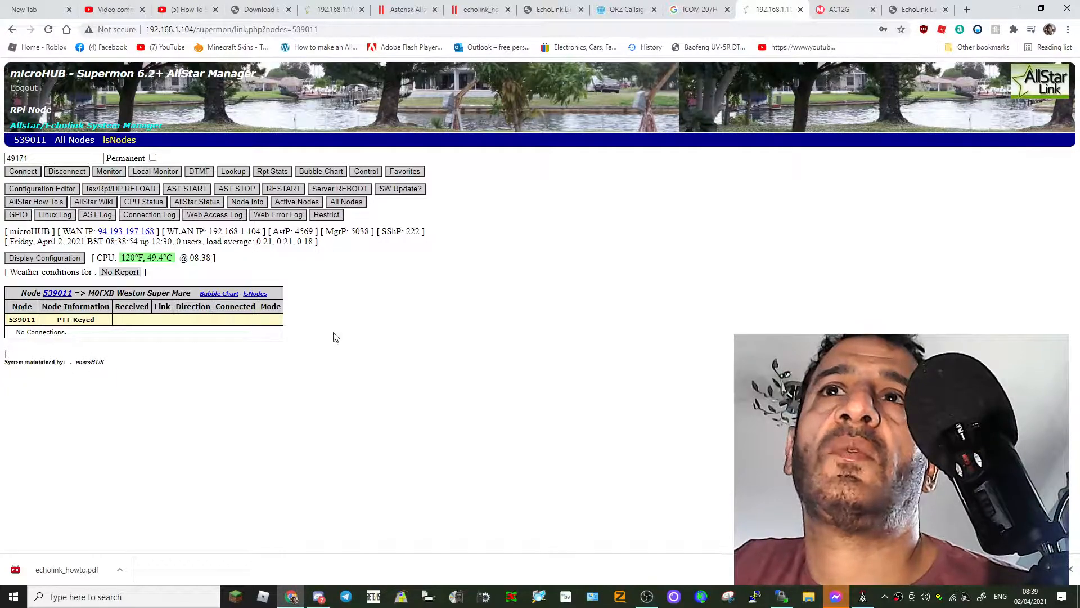
- Connect node 539011 to HUBNet node 41522, then request its disconnection
left_click(53, 158)
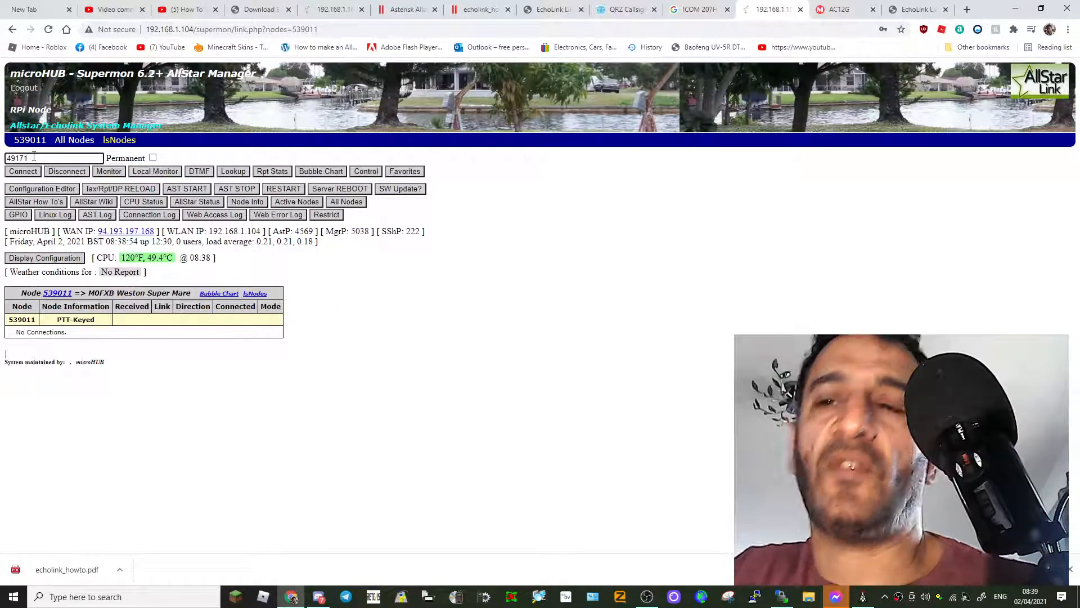
left_click(54, 157)
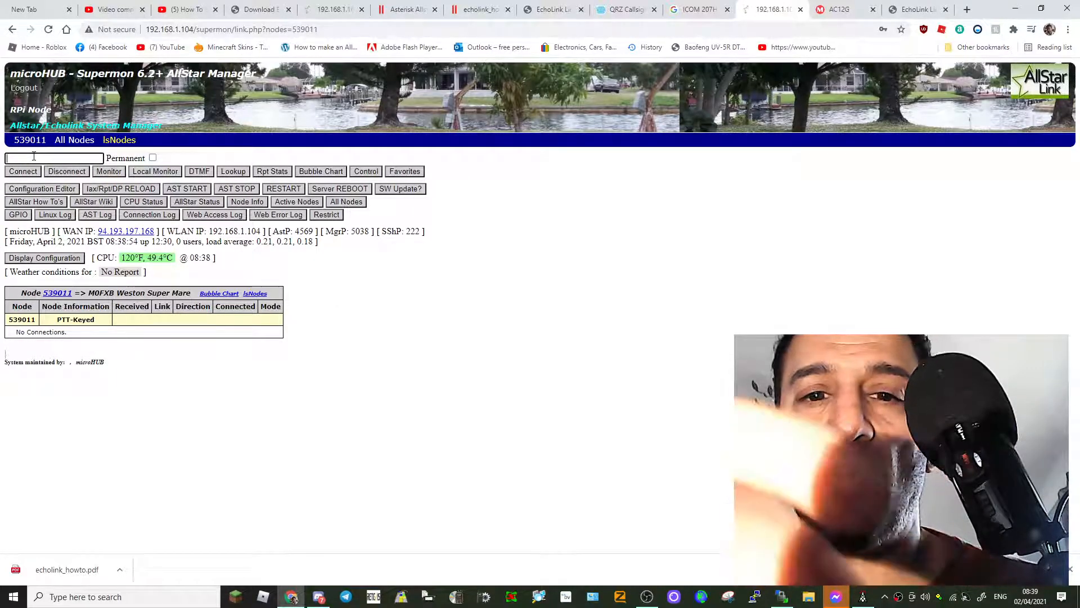
type("41522")
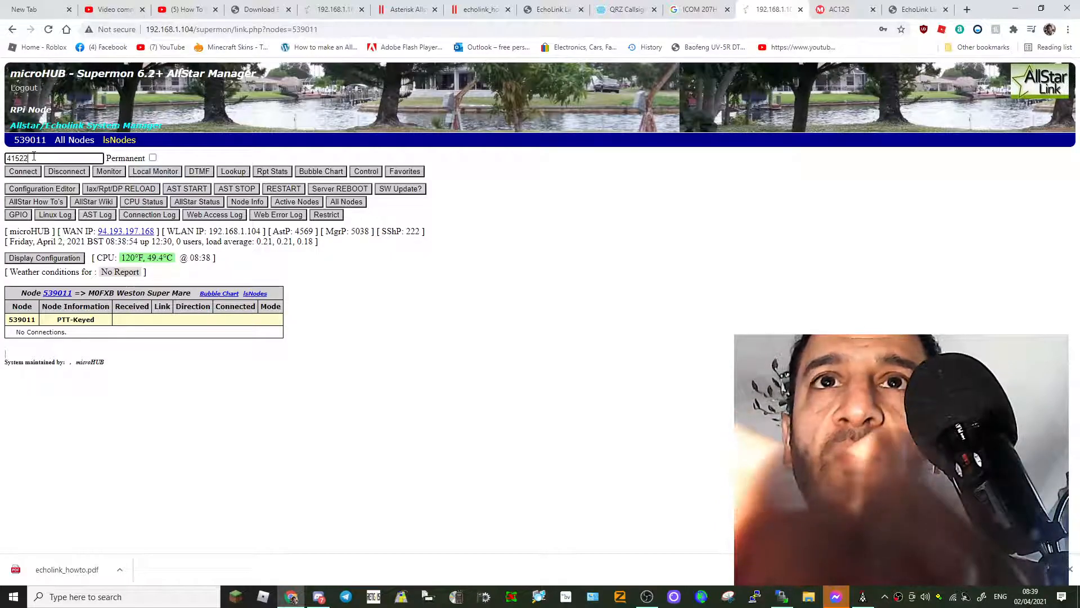
left_click(23, 171)
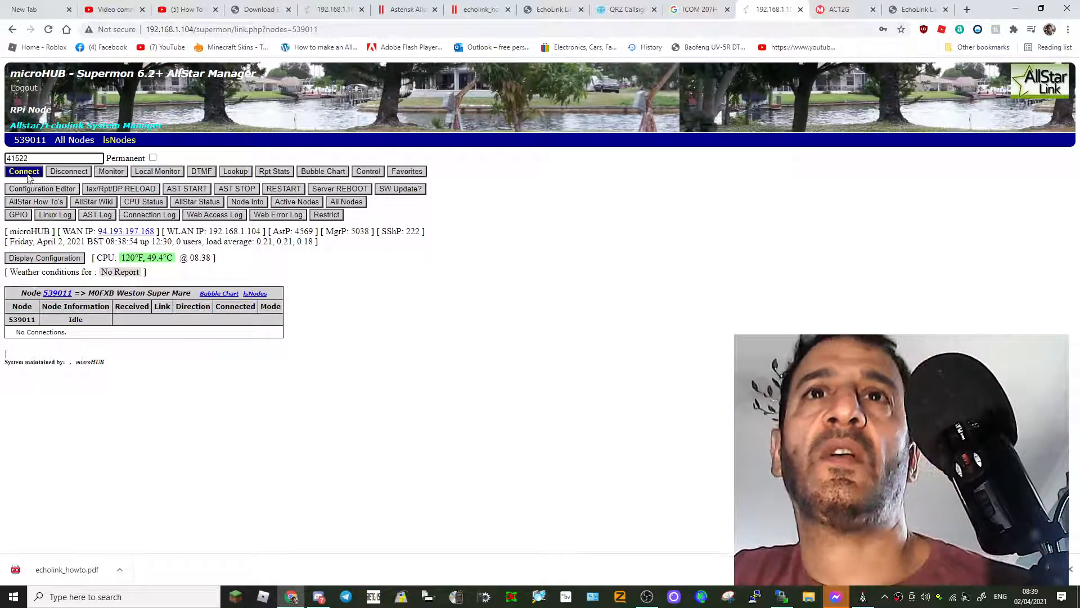
left_click(24, 171)
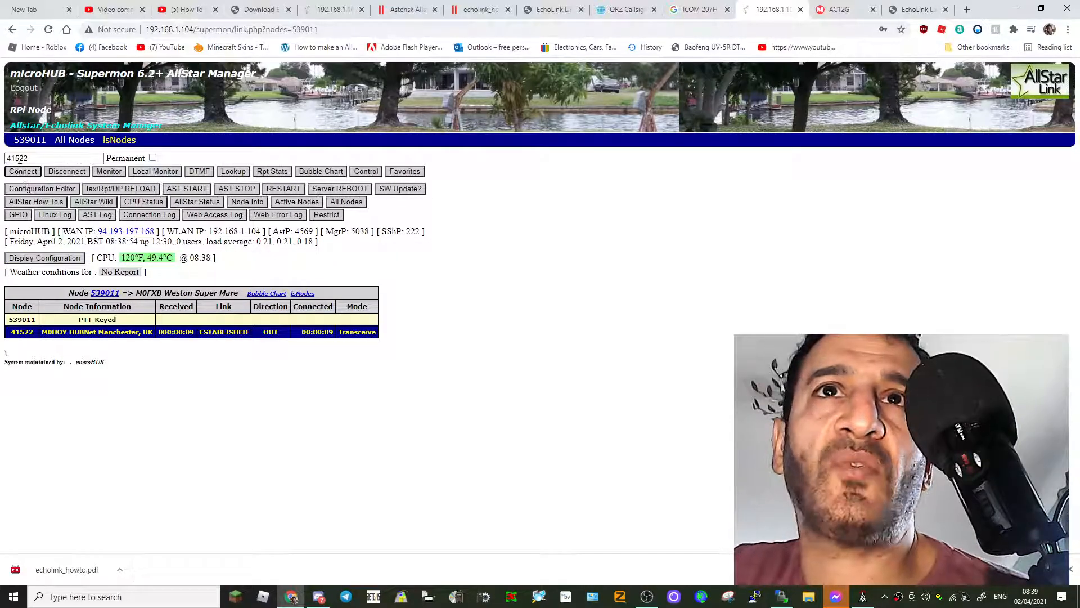
left_click(68, 171)
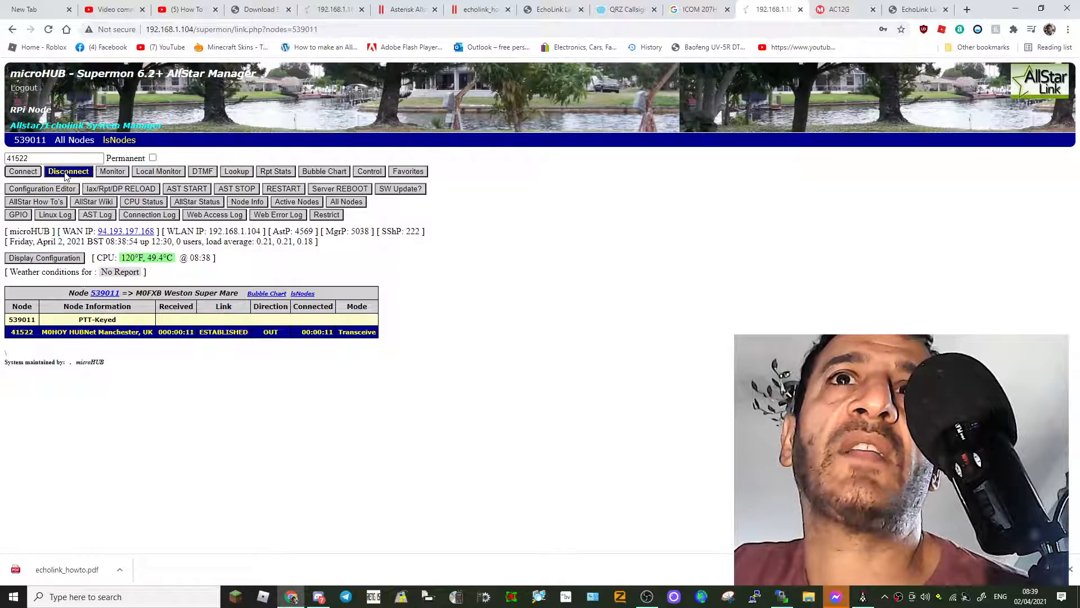
- Confirm 'Disconnect 41522 from 539011?' and hover the Local Monitor and Restrict buttons
left_click(68, 171)
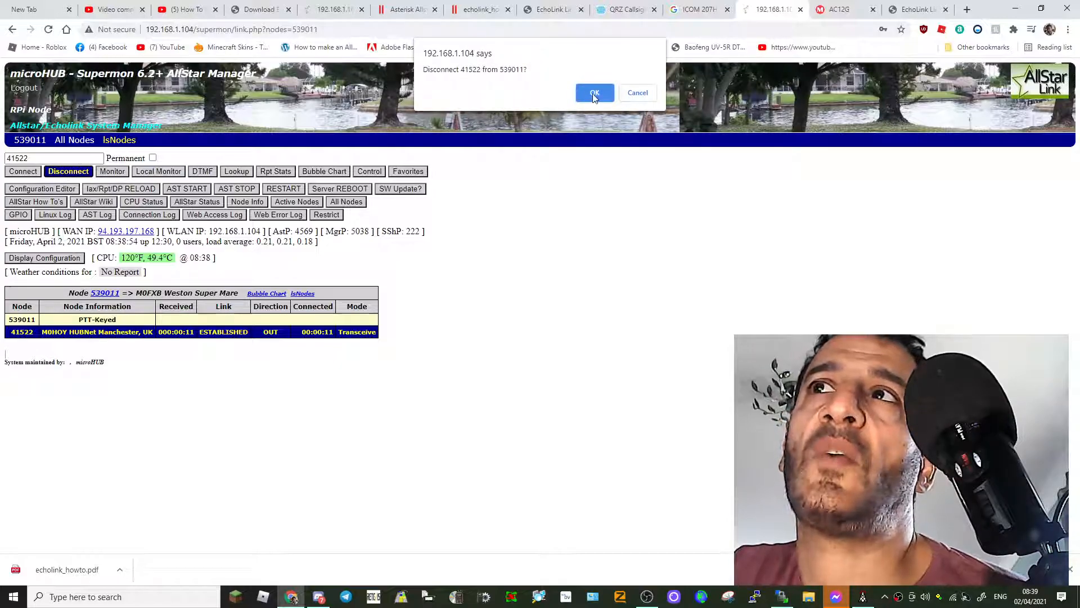
left_click(594, 92)
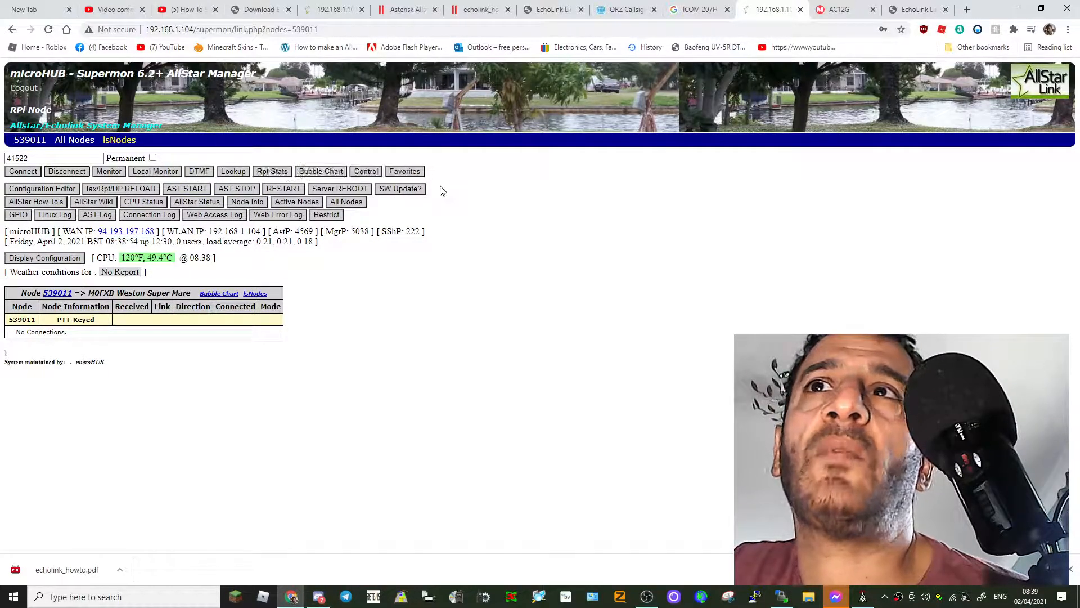
left_click(156, 171)
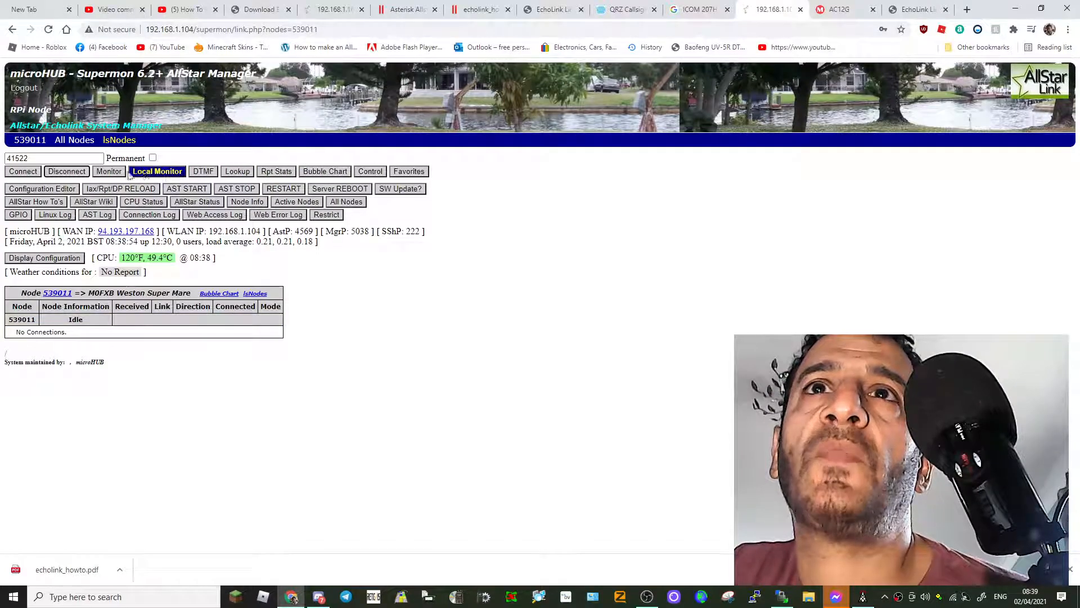
left_click(326, 214)
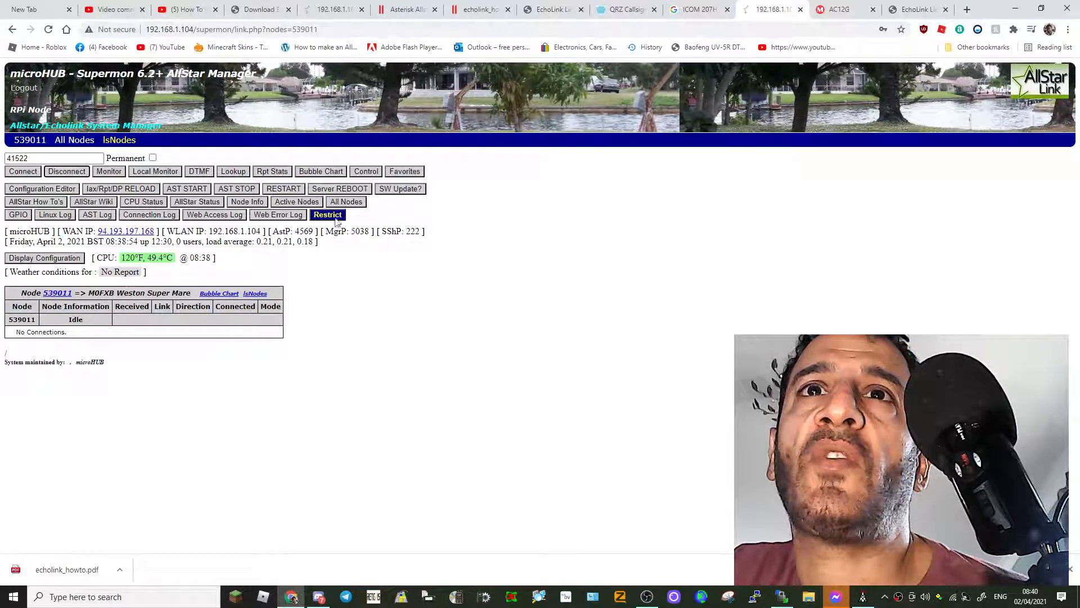